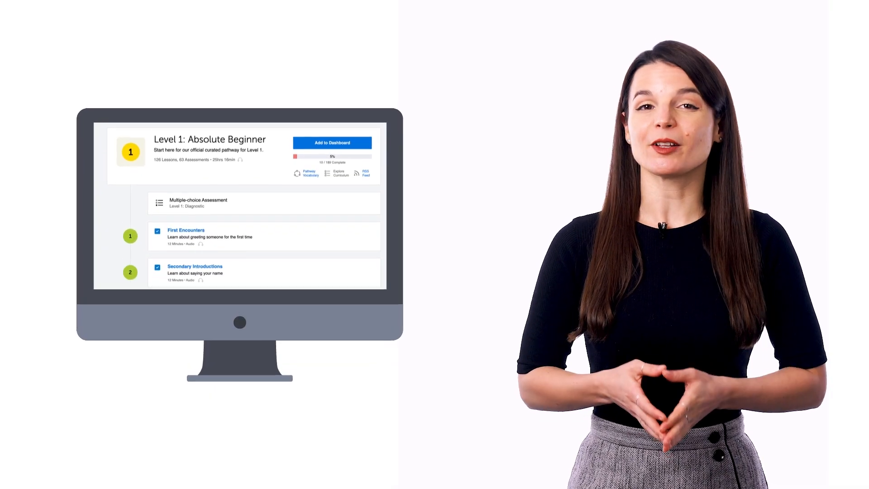
# - Scroll past Secondary Introductions to the Thank You and Goodbyes lessons
pyautogui.scroll(-3)
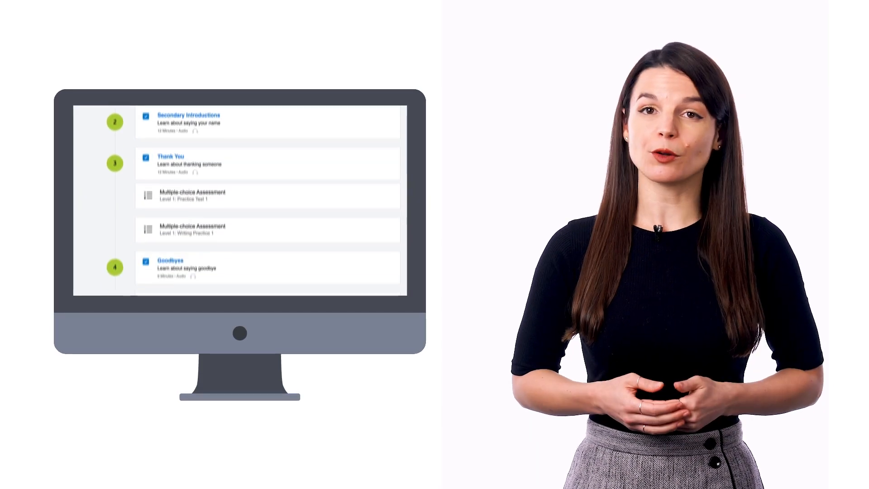
pyautogui.scroll(-3)
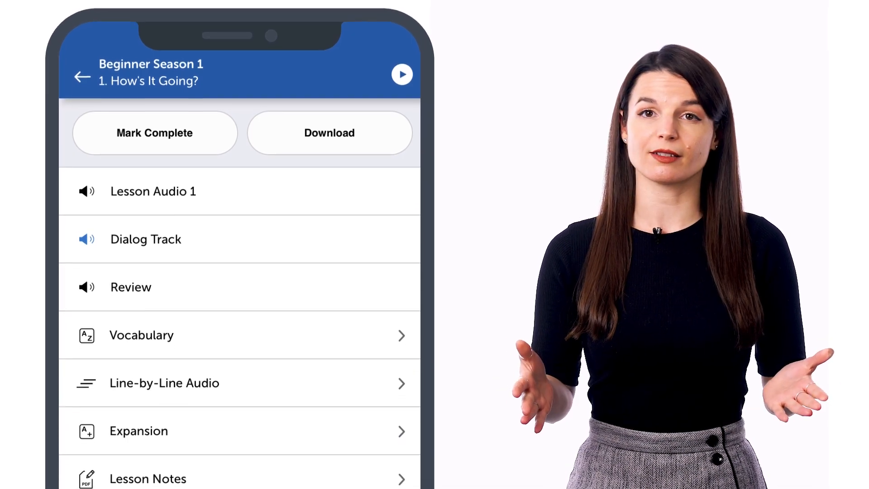
# - Open the Dialog Track of Beginner Season 1 lesson 'How's It Going?'
pyautogui.scroll(-3)
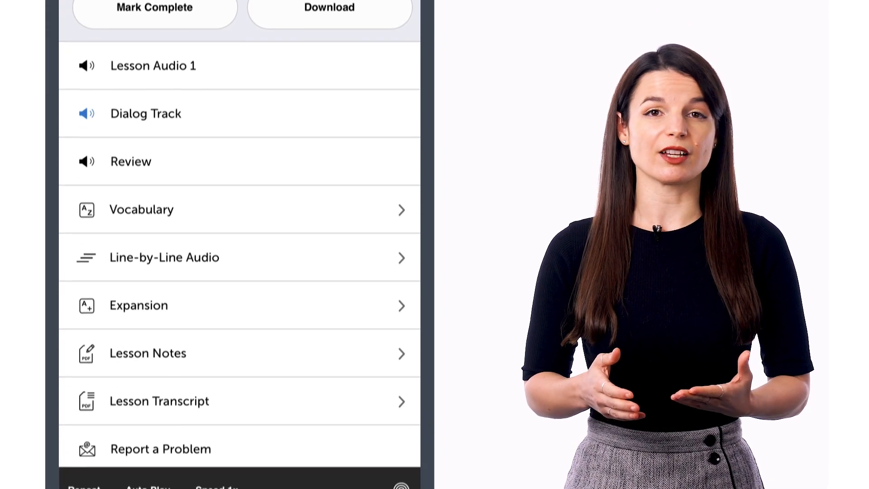
pyautogui.click(146, 113)
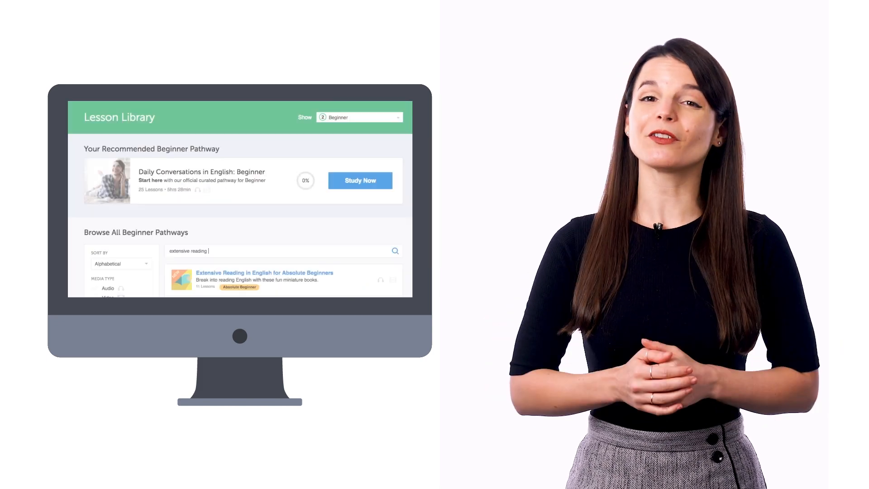
# - Scroll through the 'extensive reading' pathway search results
pyautogui.scroll(-3)
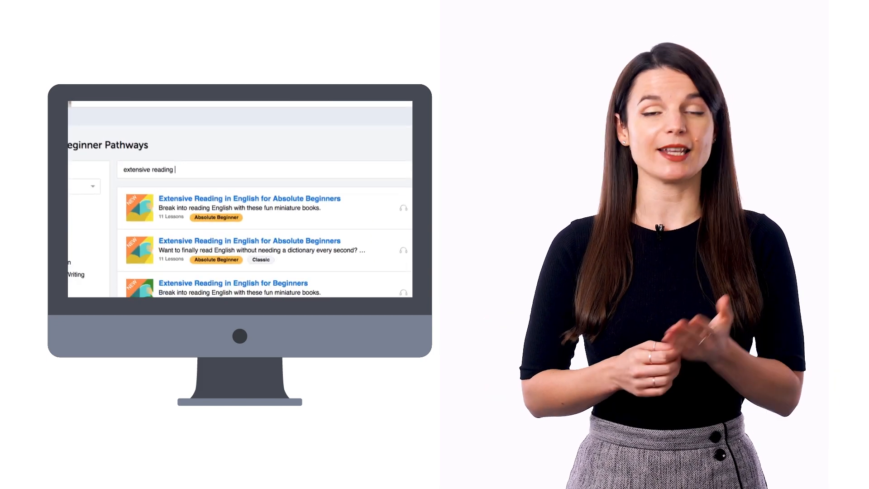